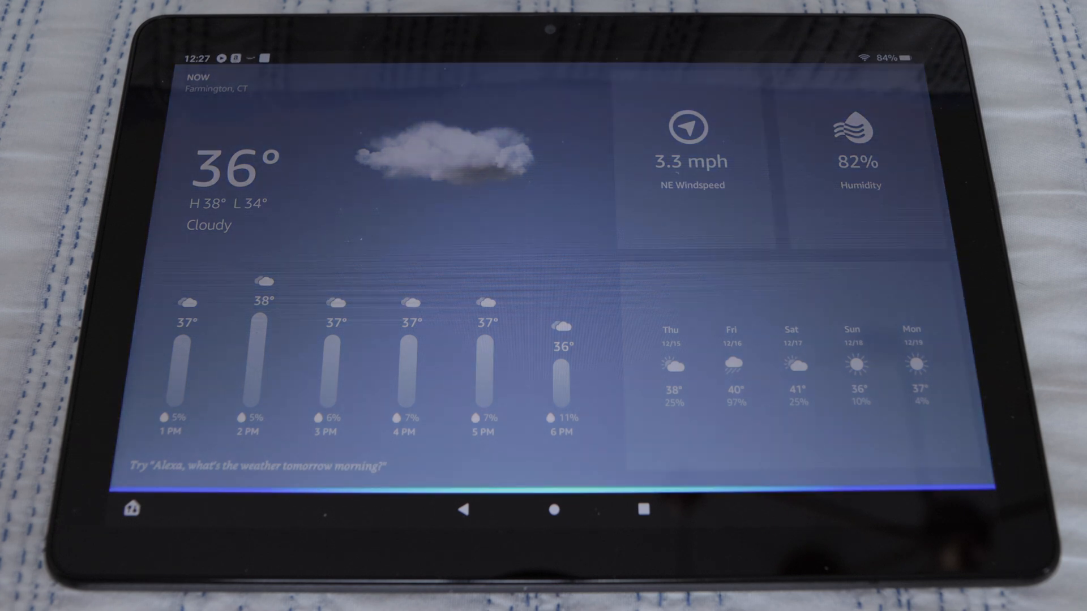
Step: Leave Show Mode's weather display and return to the Fire home screen
{"action": "left_click", "coordinate": [132, 510]}
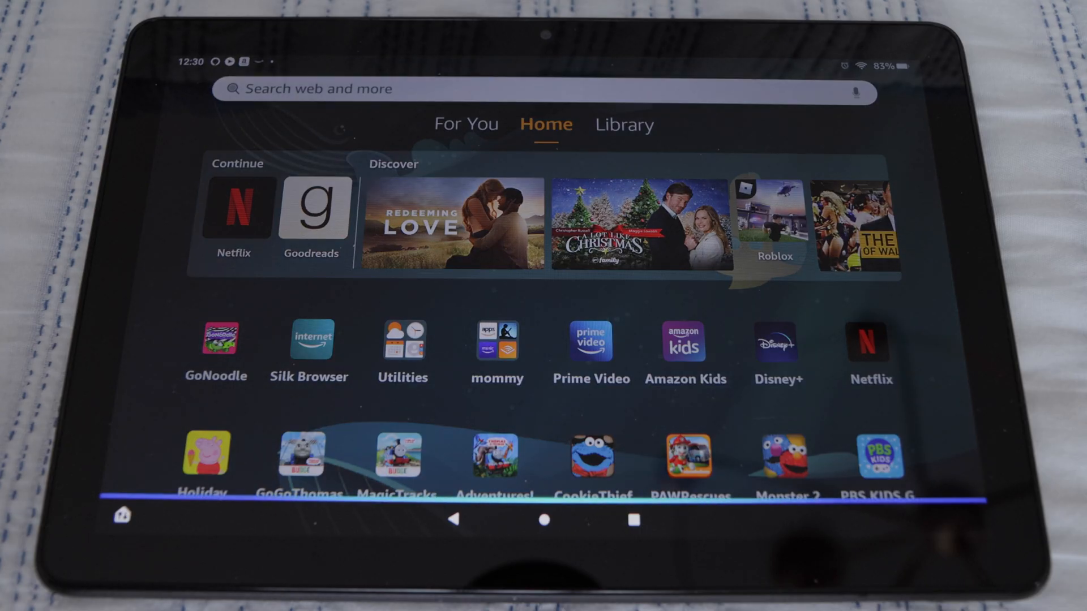
{"action": "left_click", "coordinate": [591, 342]}
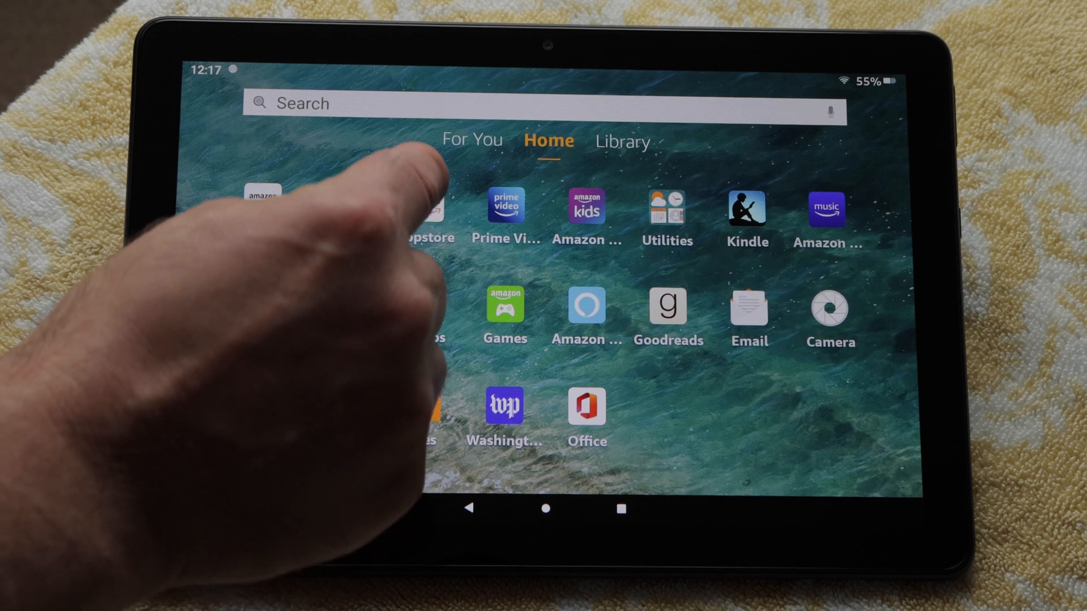
Step: Find Hulu in the Appstore by searching 'hul' and download it
{"action": "left_click", "coordinate": [424, 205]}
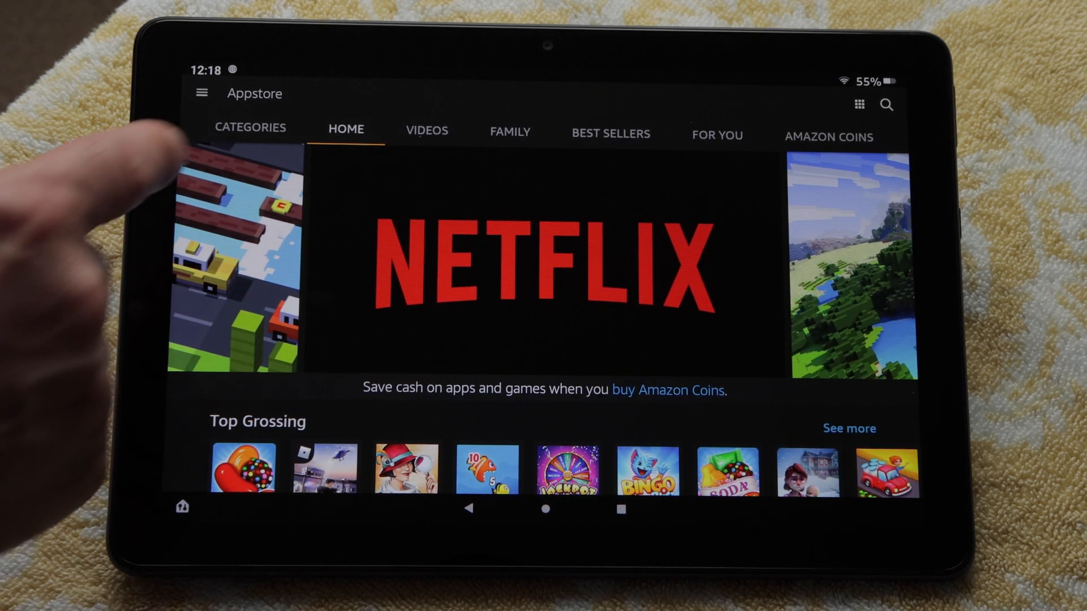
{"action": "left_click", "coordinate": [249, 128]}
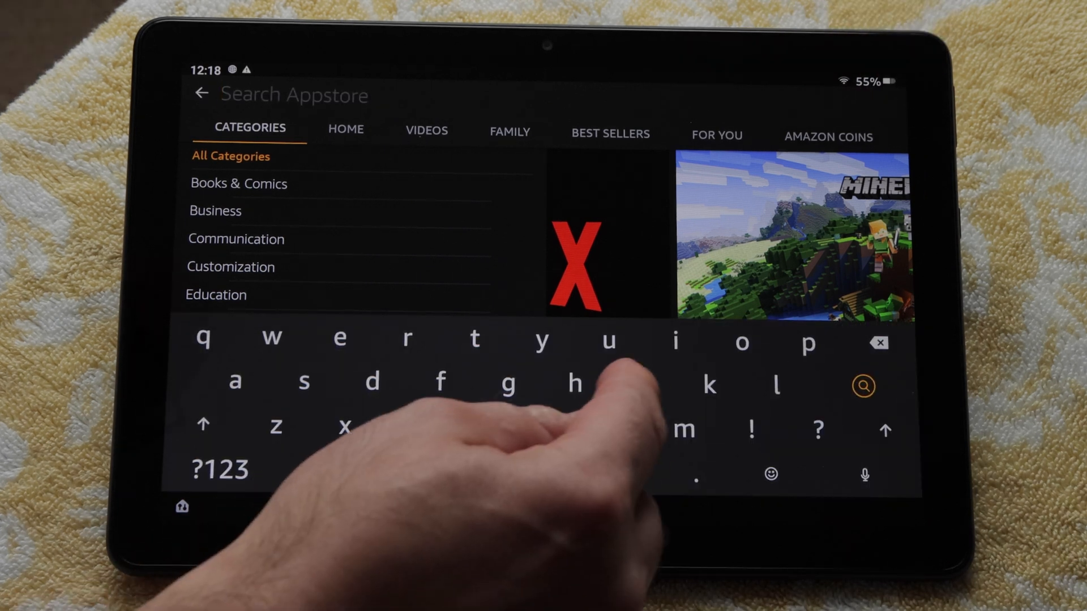
{"action": "type", "text": "hul"}
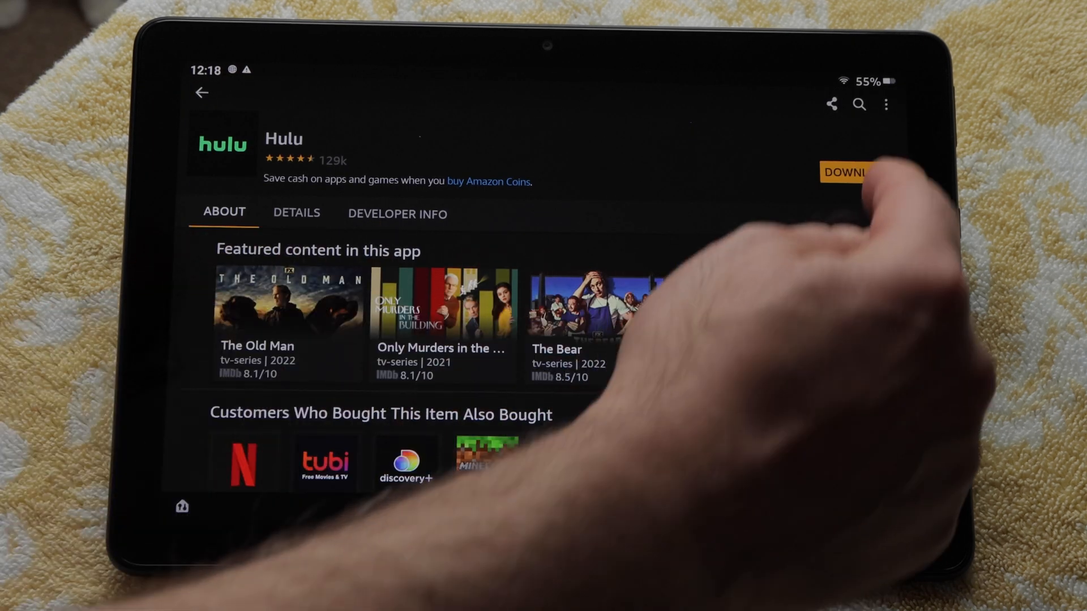
{"action": "left_click", "coordinate": [848, 172]}
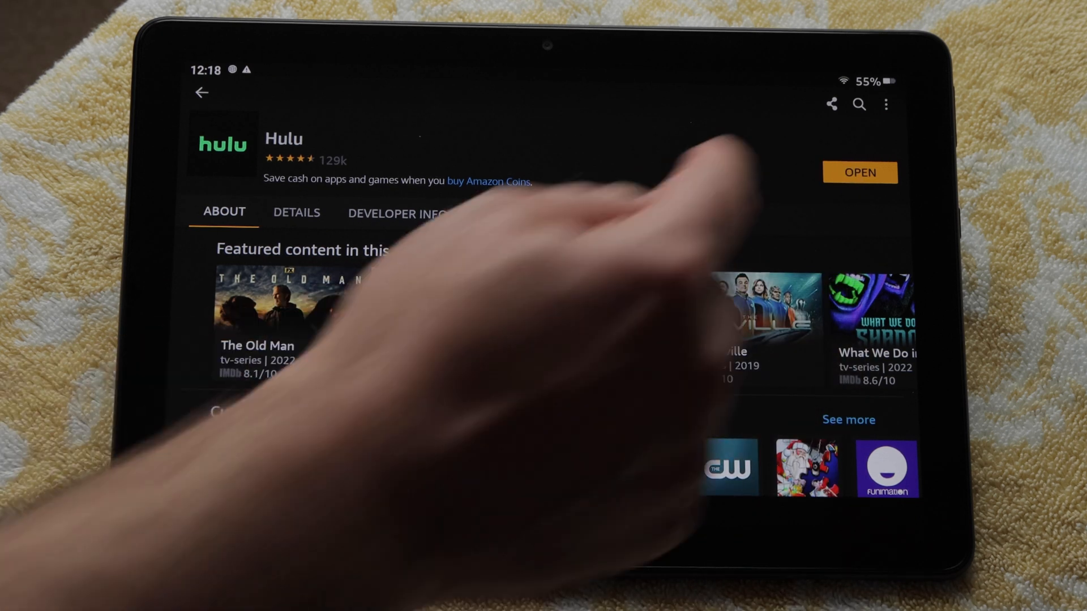
Step: Search the Appstore for 'you' and get the YouTube.com app, confirming the popup
{"action": "left_click", "coordinate": [859, 104]}
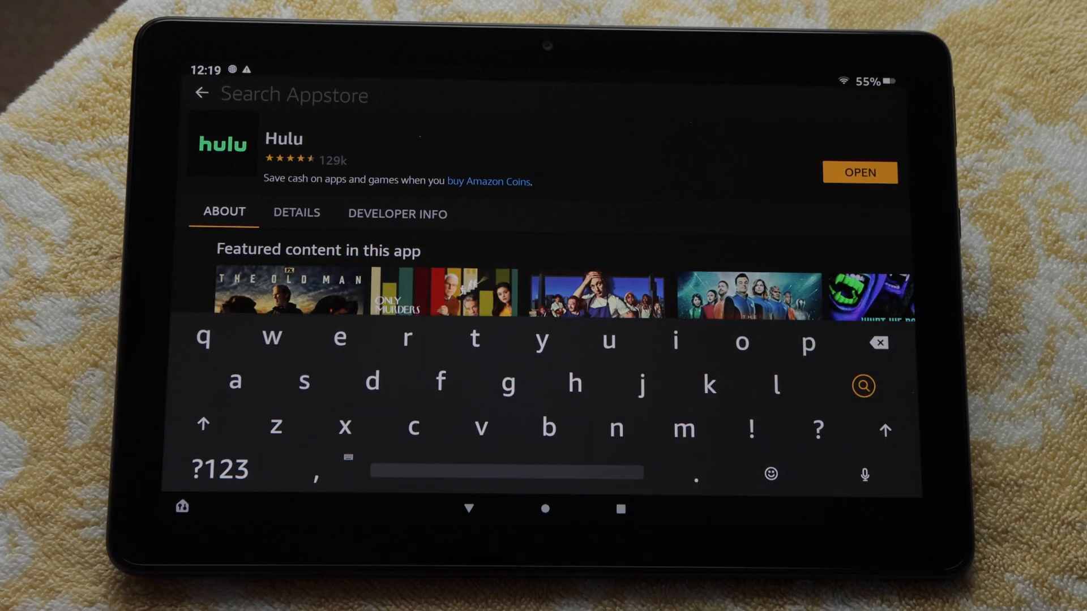
{"action": "type", "text": "you"}
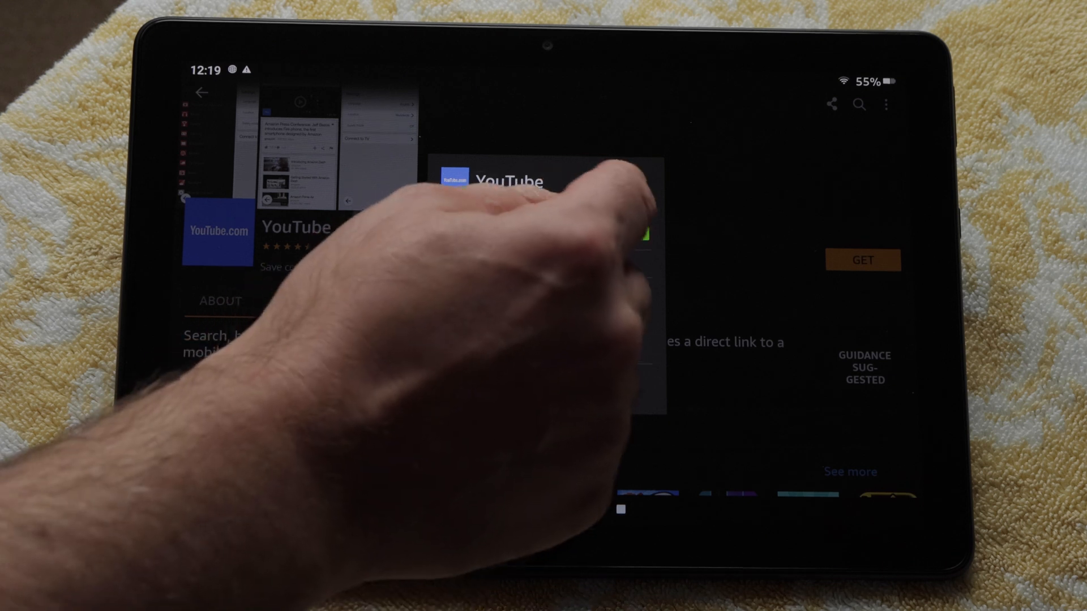
{"action": "left_click", "coordinate": [863, 260]}
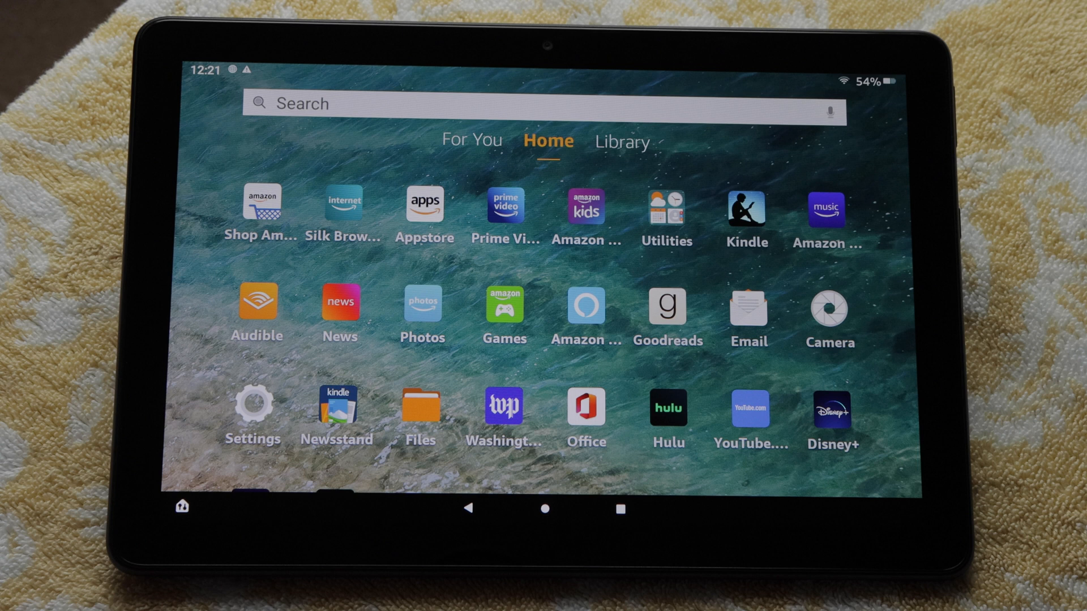
{"action": "left_click", "coordinate": [621, 141]}
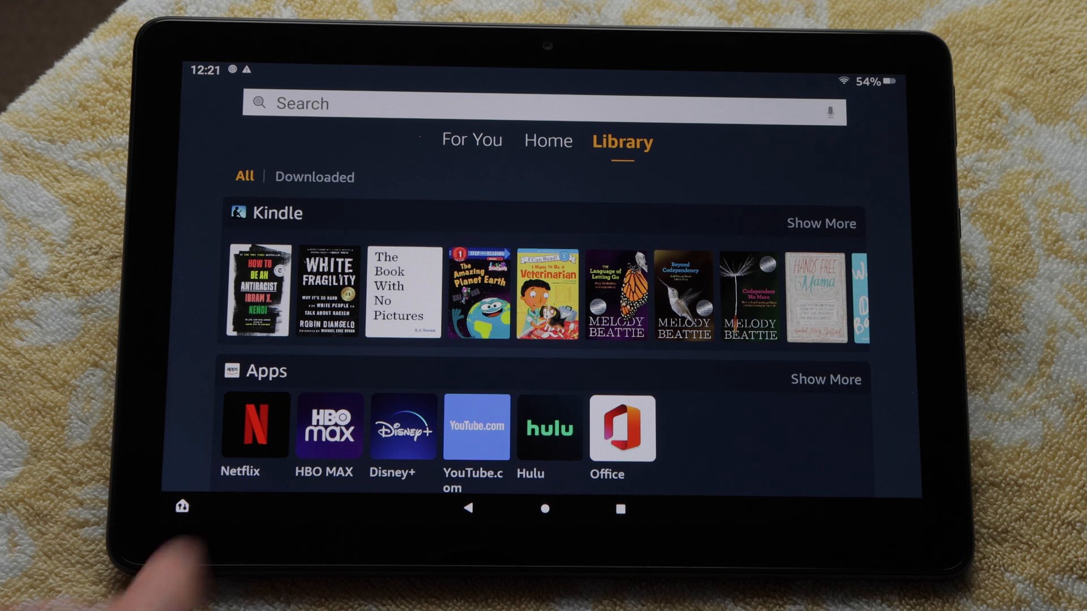
{"action": "left_click", "coordinate": [548, 140]}
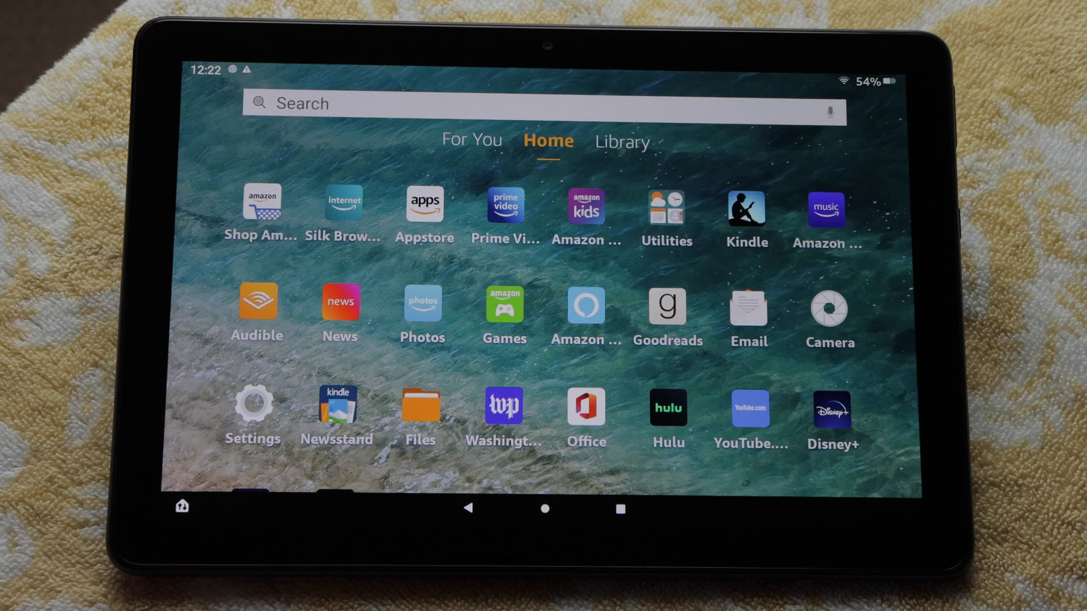
Step: Launch Camera, answer its location permission prompt, then leave the viewfinder for Home
{"action": "left_click", "coordinate": [830, 305]}
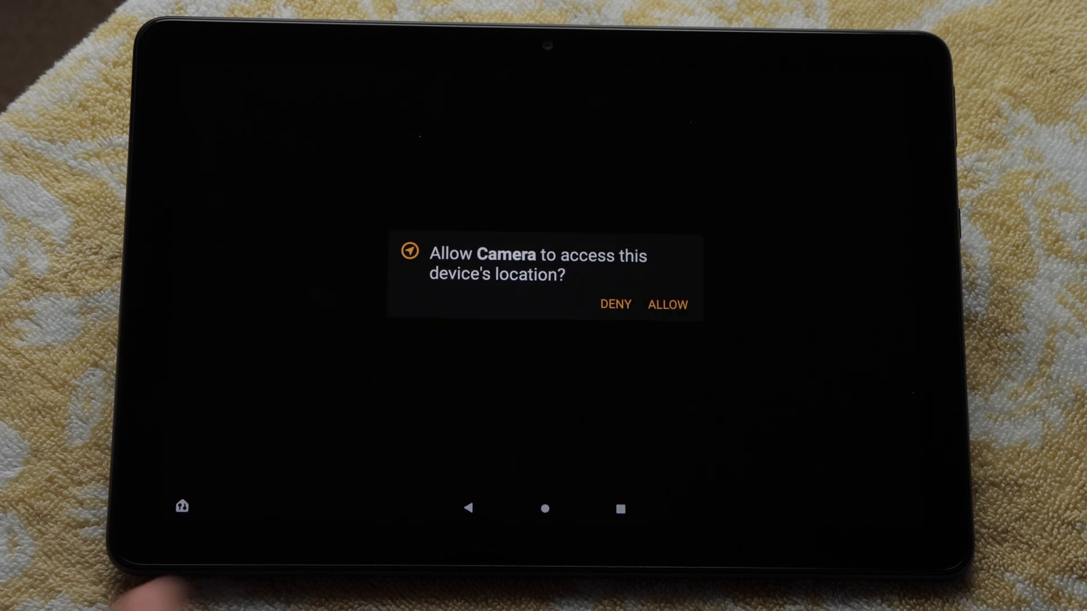
{"action": "left_click", "coordinate": [667, 305]}
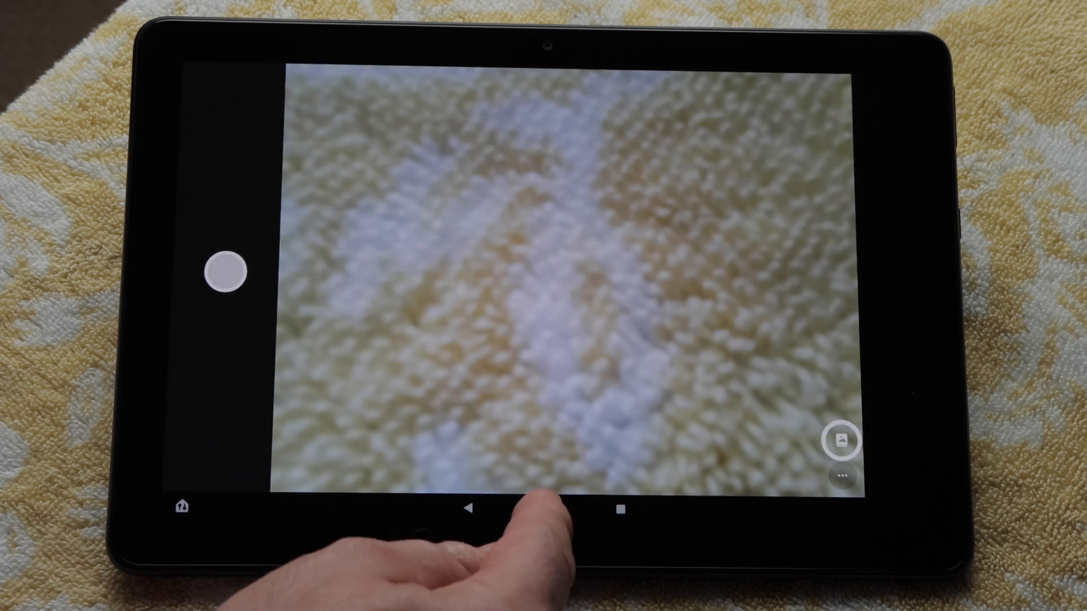
{"action": "left_click", "coordinate": [544, 510]}
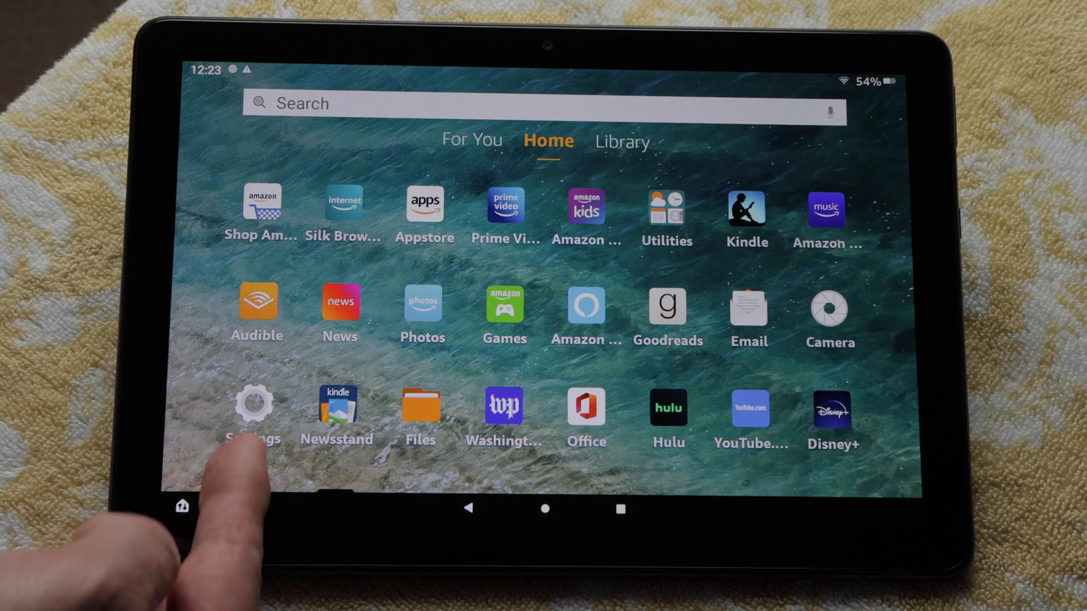
Step: Reach the Display page within Settings
{"action": "left_click", "coordinate": [253, 405]}
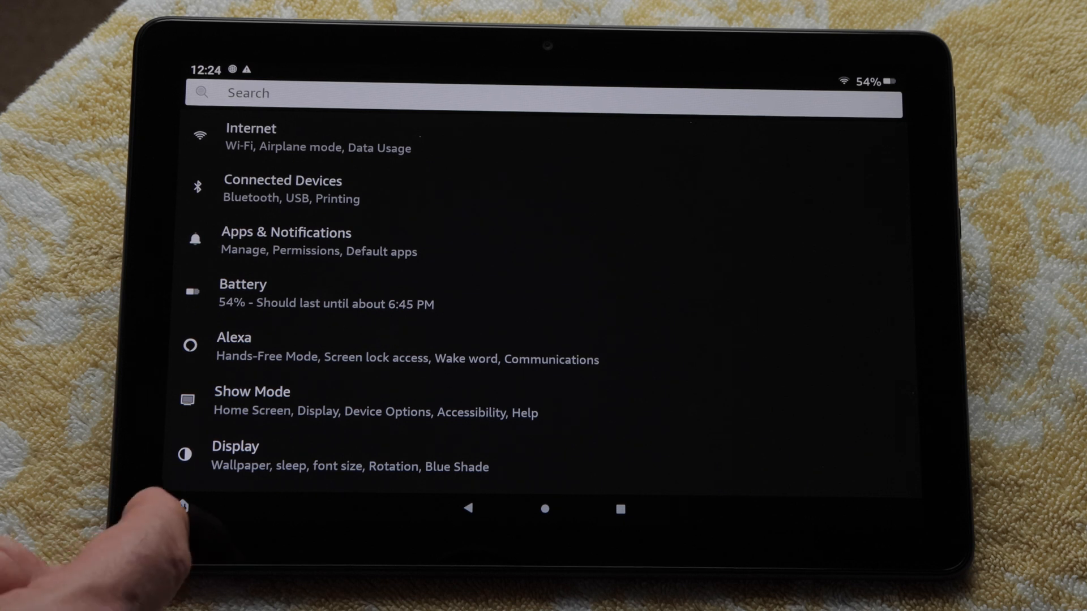
{"action": "scroll", "scroll_direction": "down", "scroll_amount": 3}
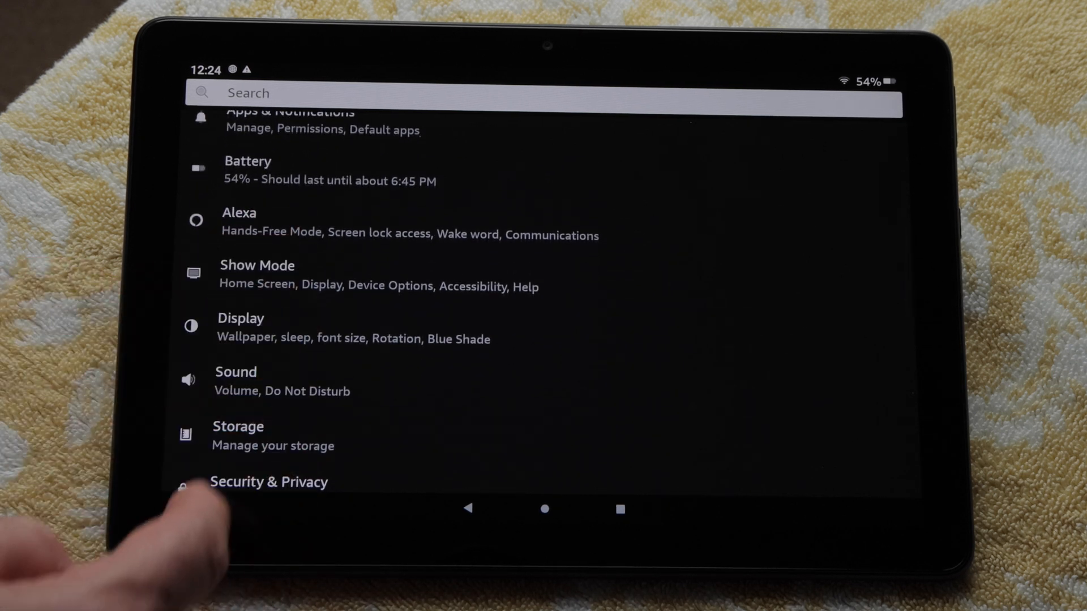
{"action": "left_click", "coordinate": [240, 318]}
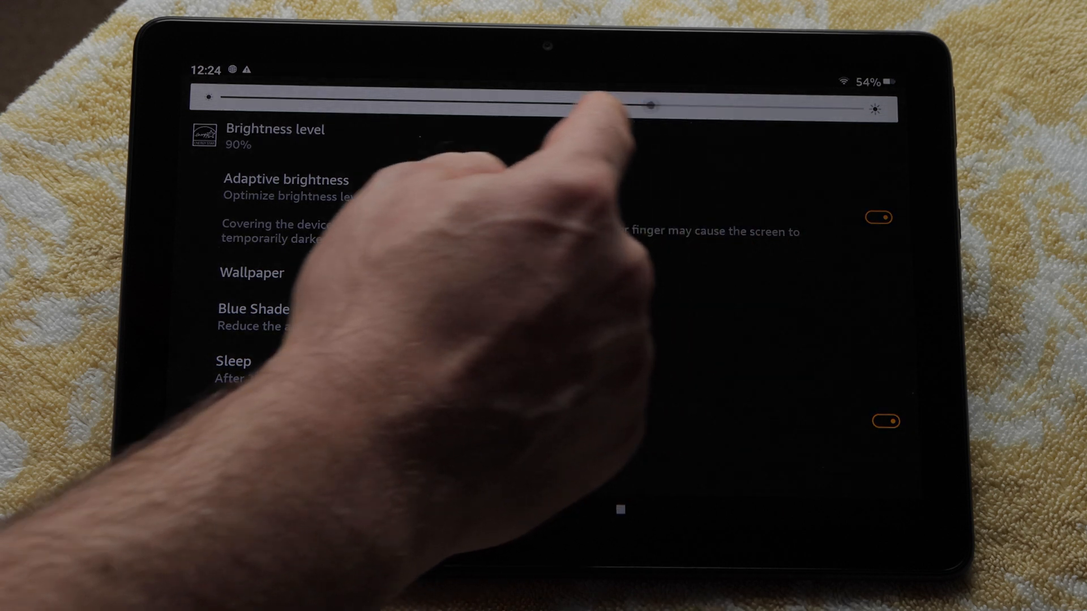
Step: Drag the brightness slider so the level drops from 90% to 89%
{"action": "left_click_drag", "start_coordinate": [647, 104], "coordinate": [609, 105]}
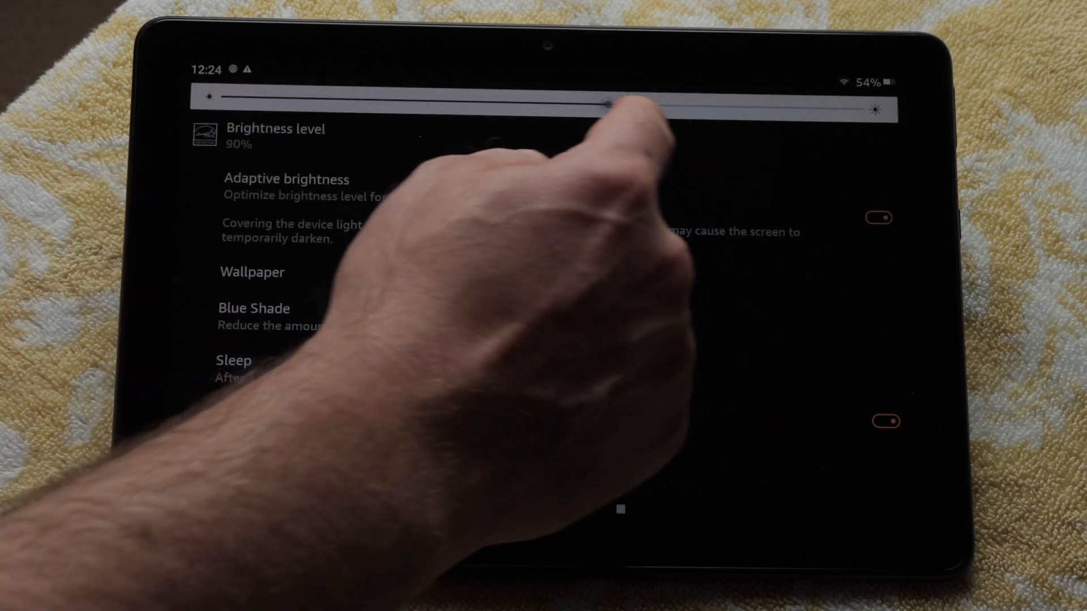
{"action": "left_click_drag", "start_coordinate": [610, 106], "coordinate": [810, 109]}
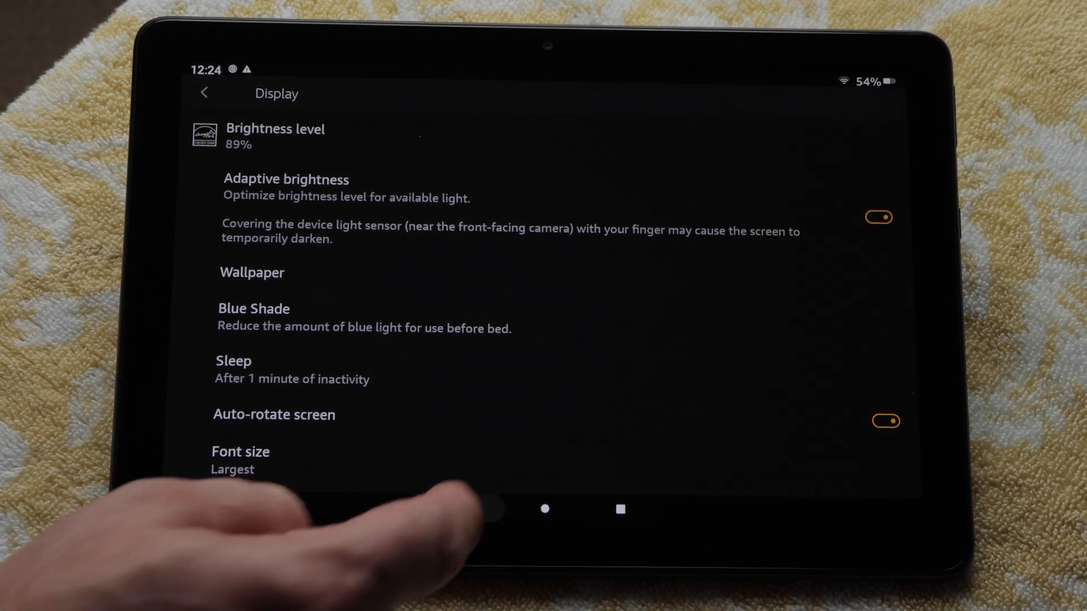
{"action": "left_click", "coordinate": [205, 92]}
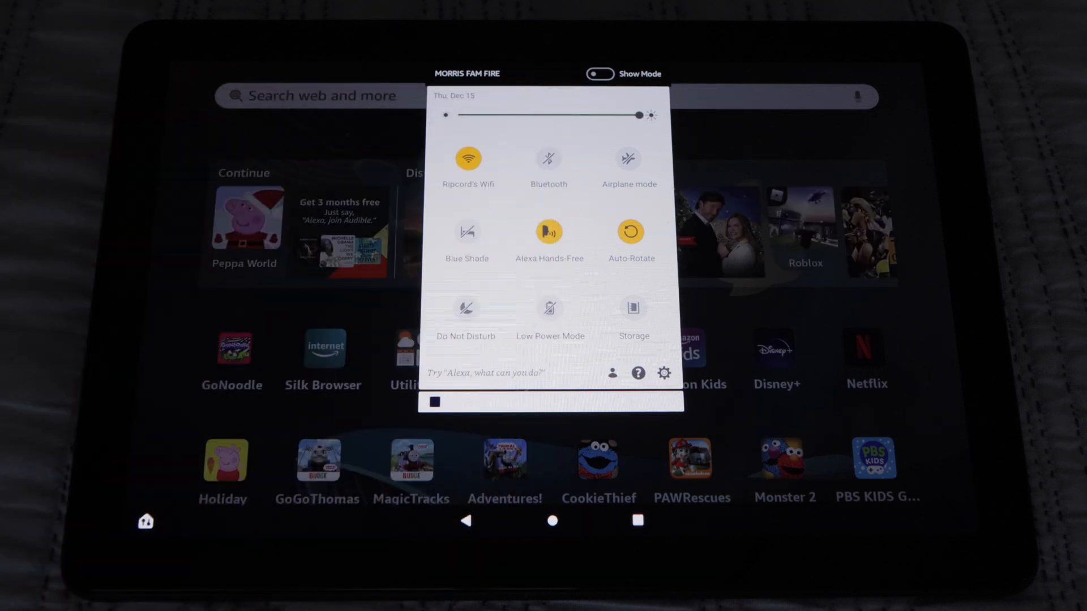
Step: Turn Blue Shade on briefly in quick settings and switch it back off
{"action": "left_click", "coordinate": [548, 156]}
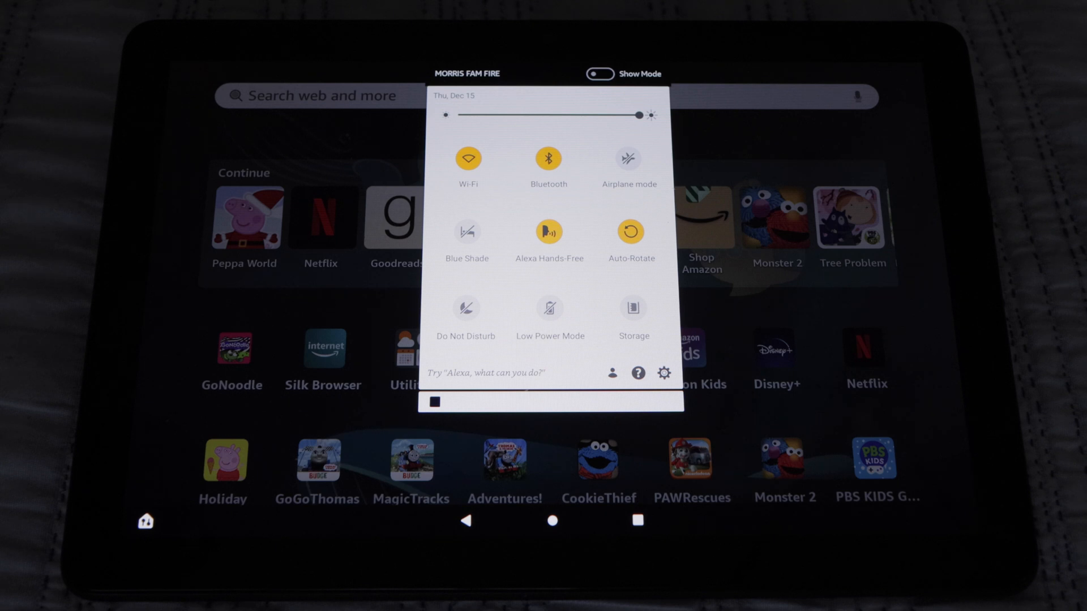
{"action": "left_click", "coordinate": [467, 156]}
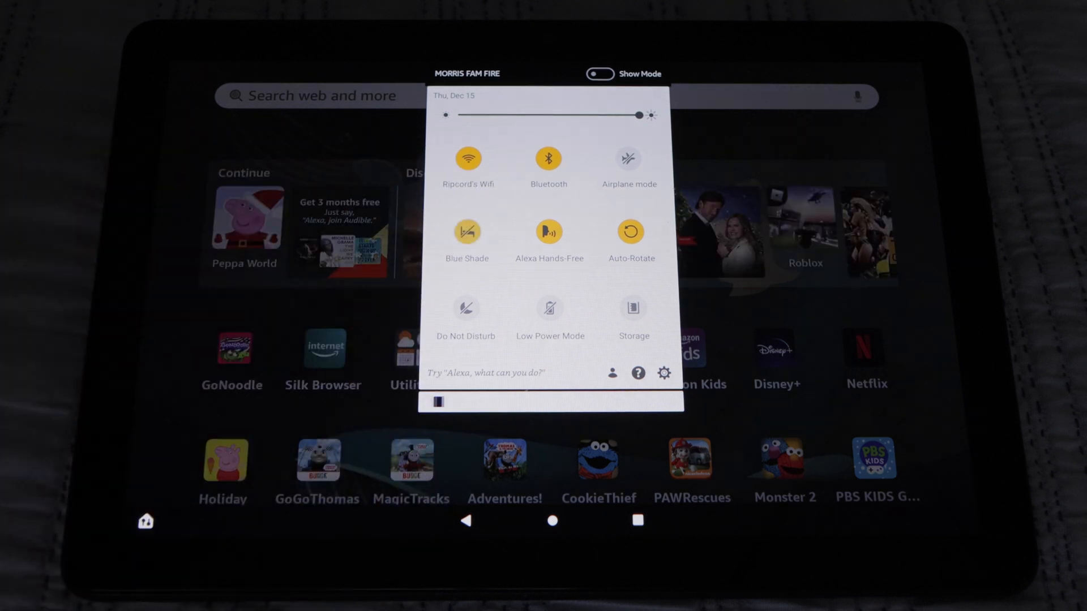
{"action": "left_click_drag", "start_coordinate": [639, 115], "coordinate": [447, 114]}
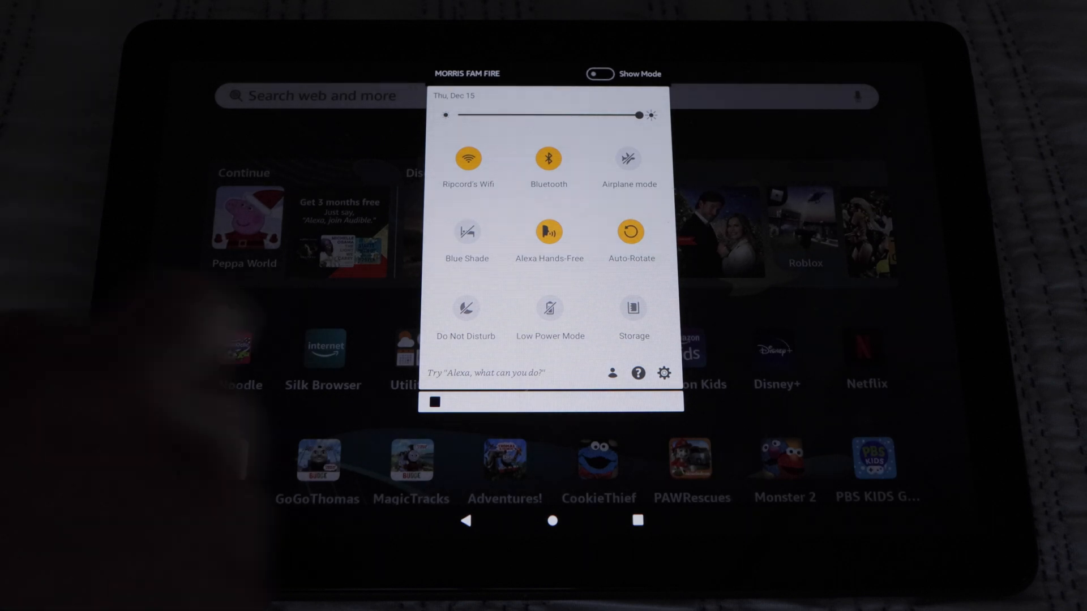
Step: Turn Alexa Hands-Free off and immediately back on
{"action": "left_click", "coordinate": [548, 231]}
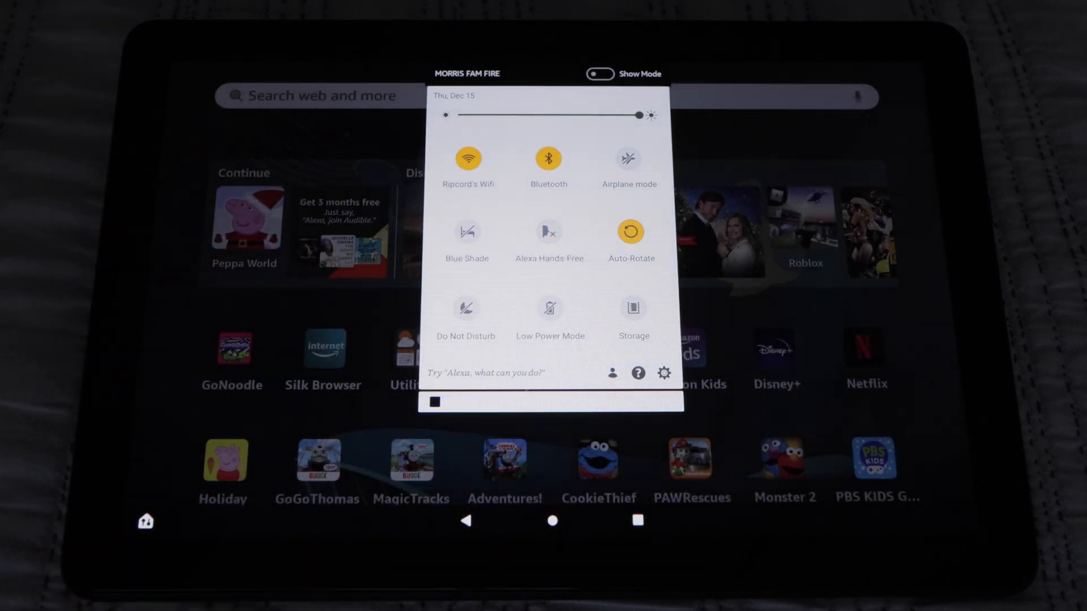
{"action": "left_click", "coordinate": [550, 231]}
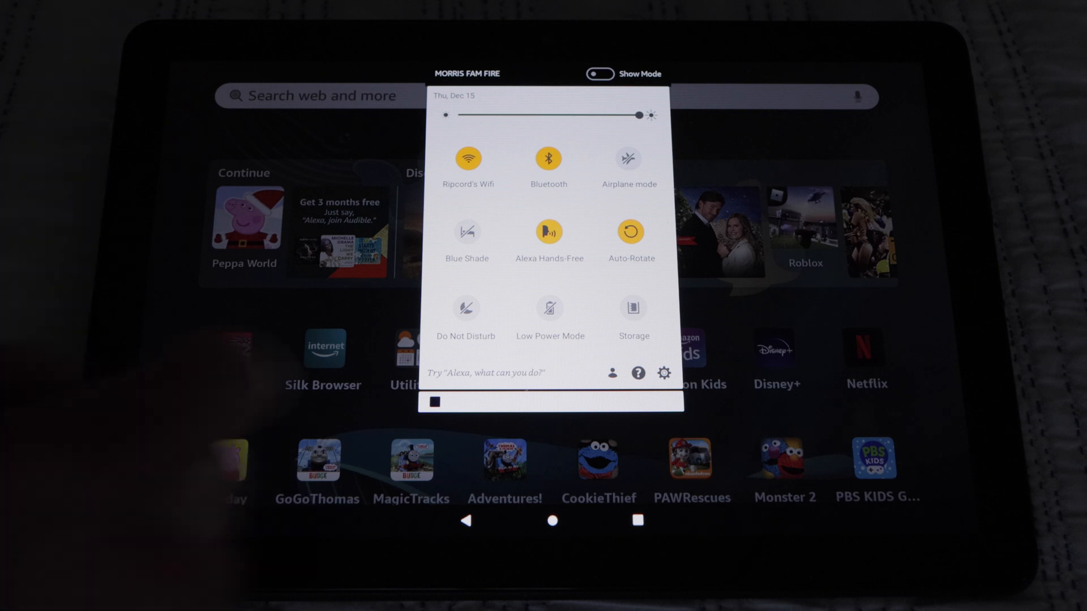
Step: Toggle Do Not Disturb on and off, then dismiss quick settings to the Home screen
{"action": "left_click", "coordinate": [631, 231]}
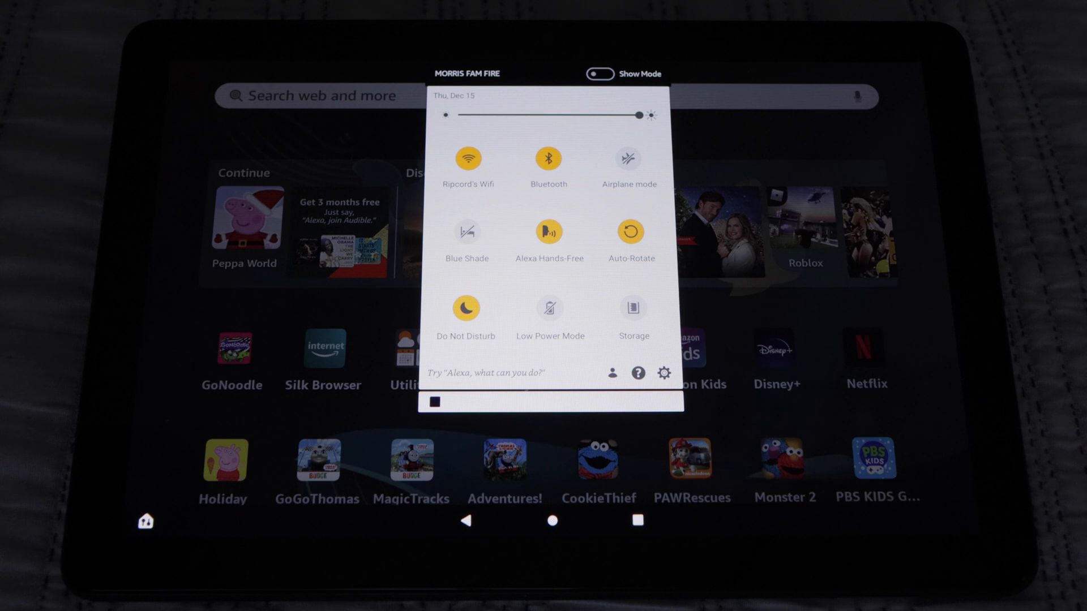
{"action": "left_click", "coordinate": [466, 308]}
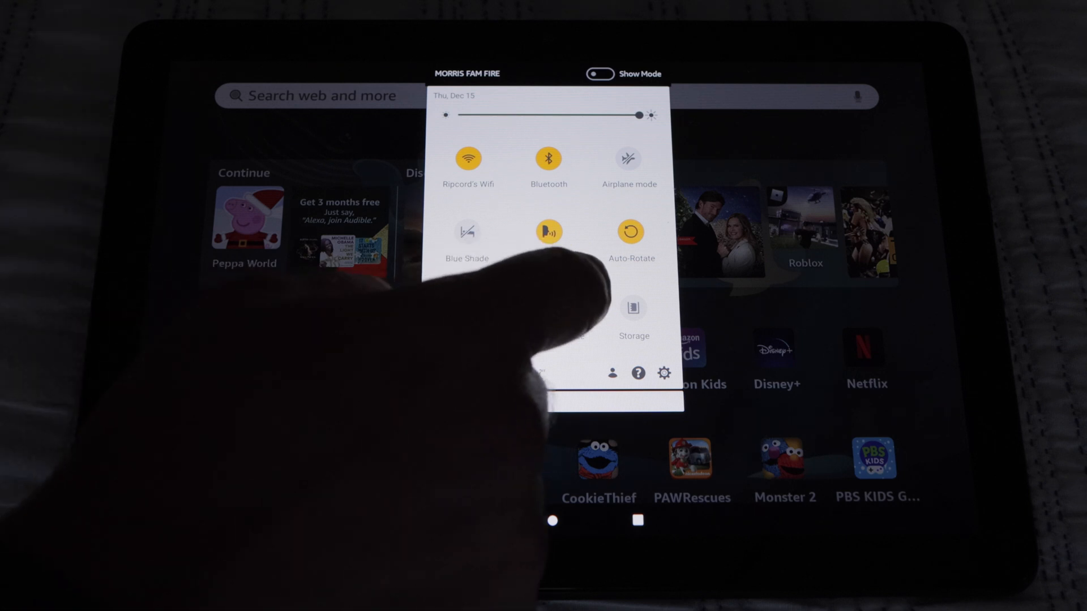
{"action": "left_click", "coordinate": [548, 231]}
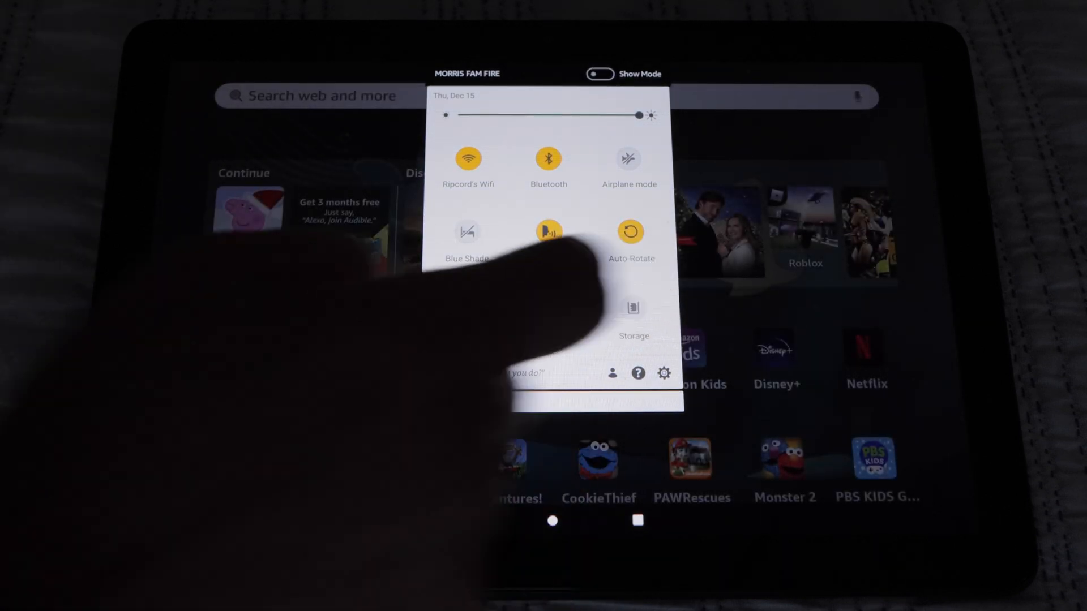
{"action": "left_click", "coordinate": [631, 308]}
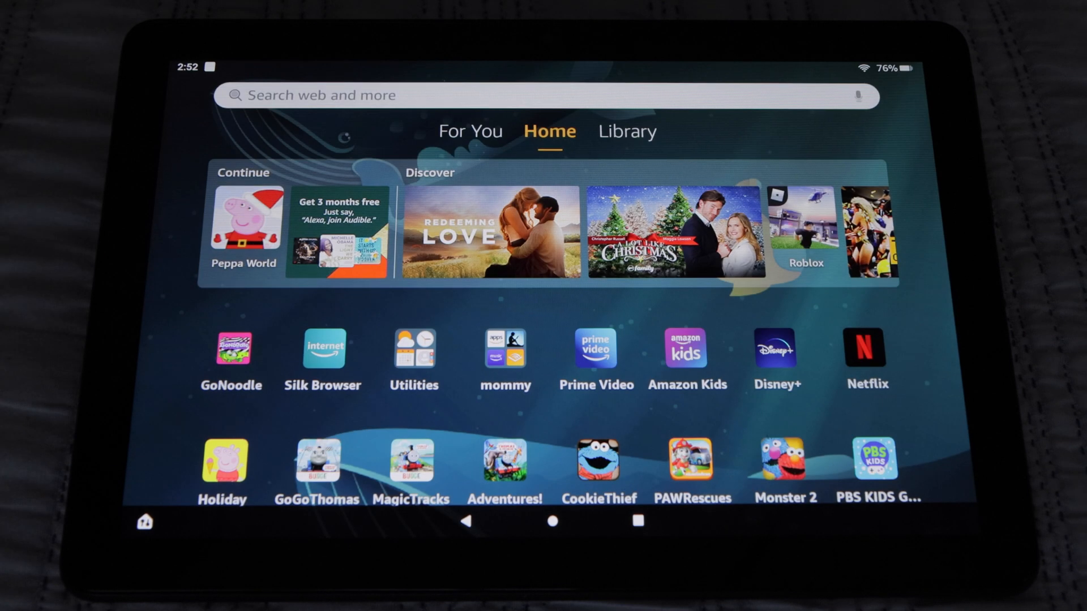
{"action": "scroll", "scroll_direction": "down", "scroll_amount": 3}
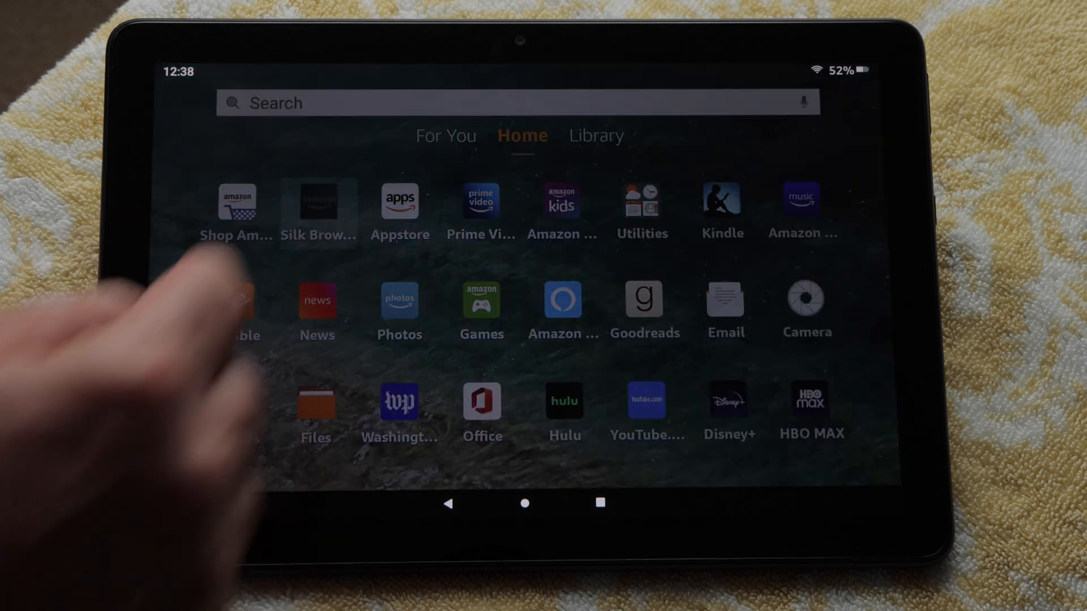
Step: Search the web in Silk for 'cooking turkey', browse the recipe results, then go Home
{"action": "left_click", "coordinate": [318, 203]}
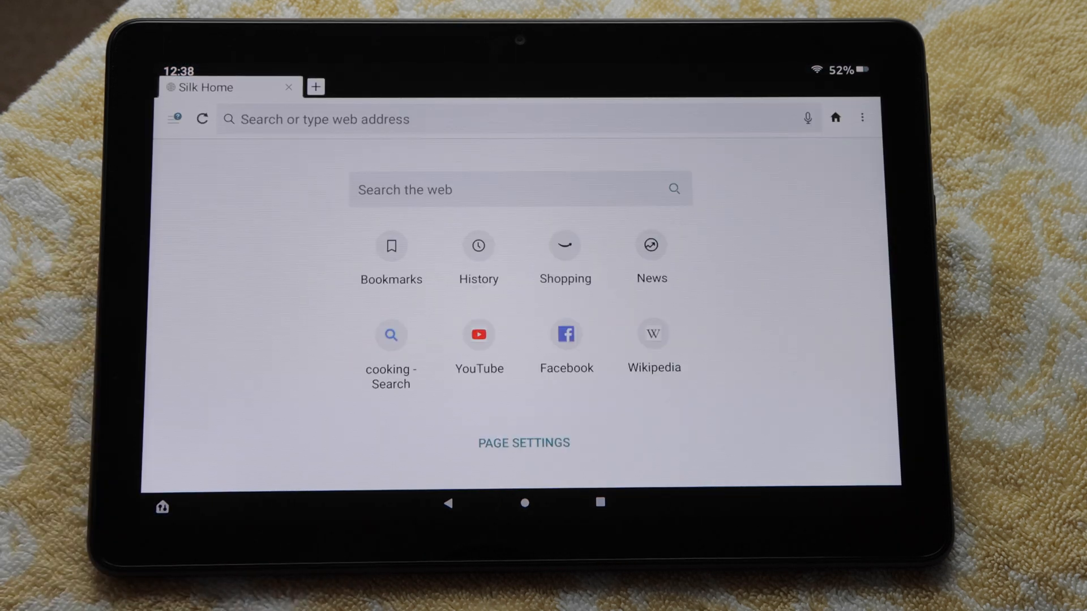
{"action": "left_click", "coordinate": [499, 189]}
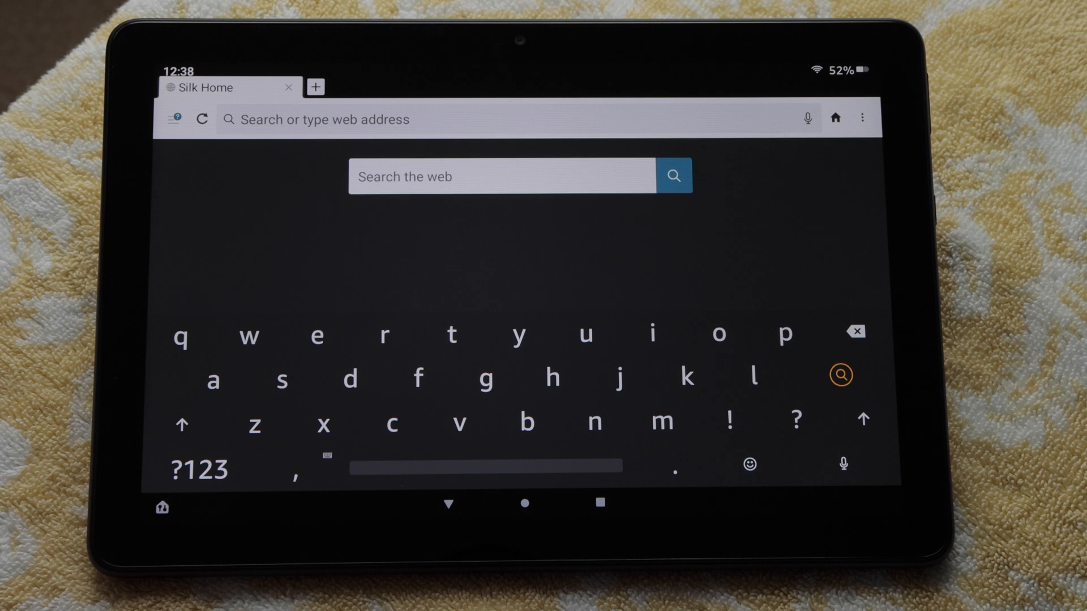
{"action": "type", "text": "cooking"}
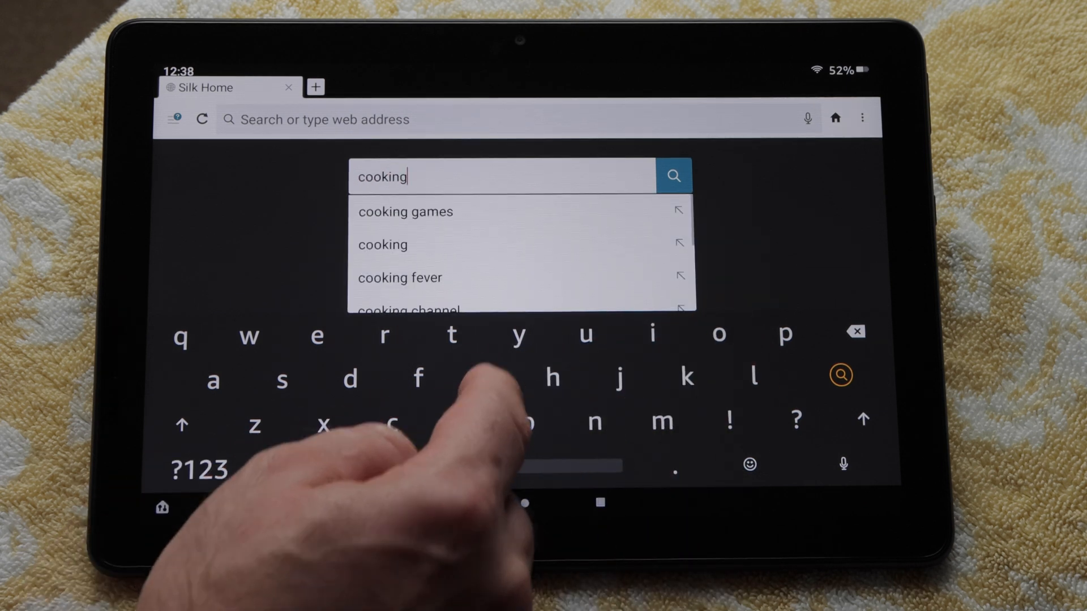
{"action": "type", "text": "turkey"}
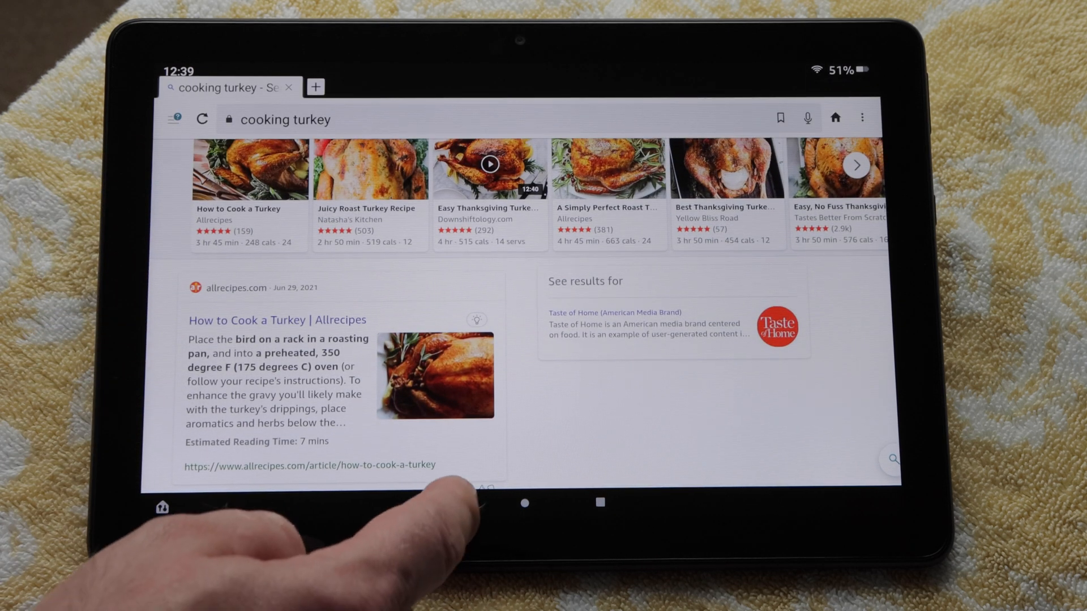
{"action": "left_click", "coordinate": [449, 504]}
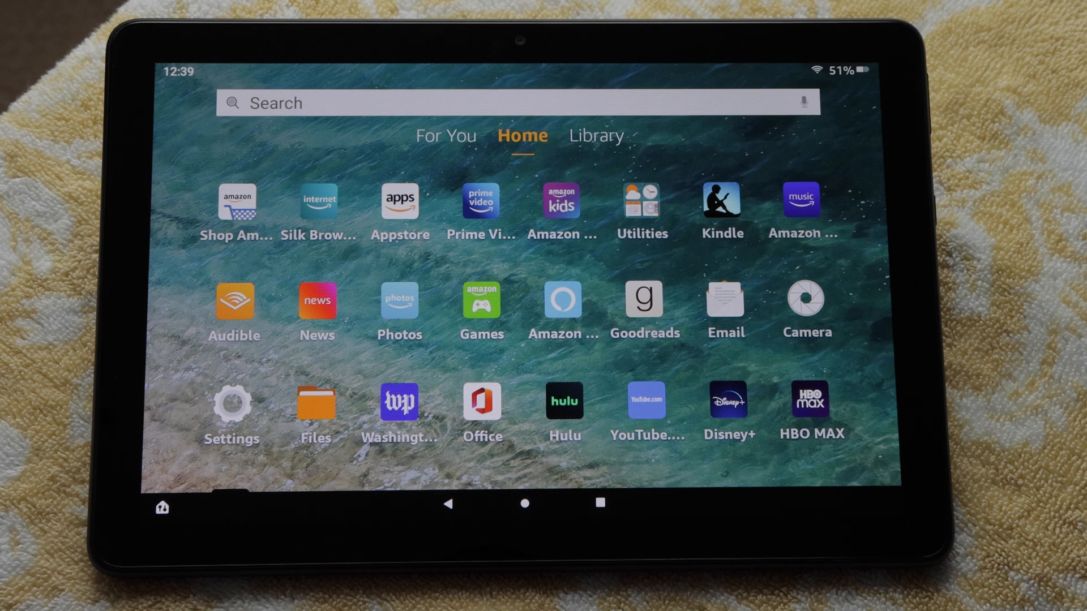
{"action": "left_click", "coordinate": [398, 301]}
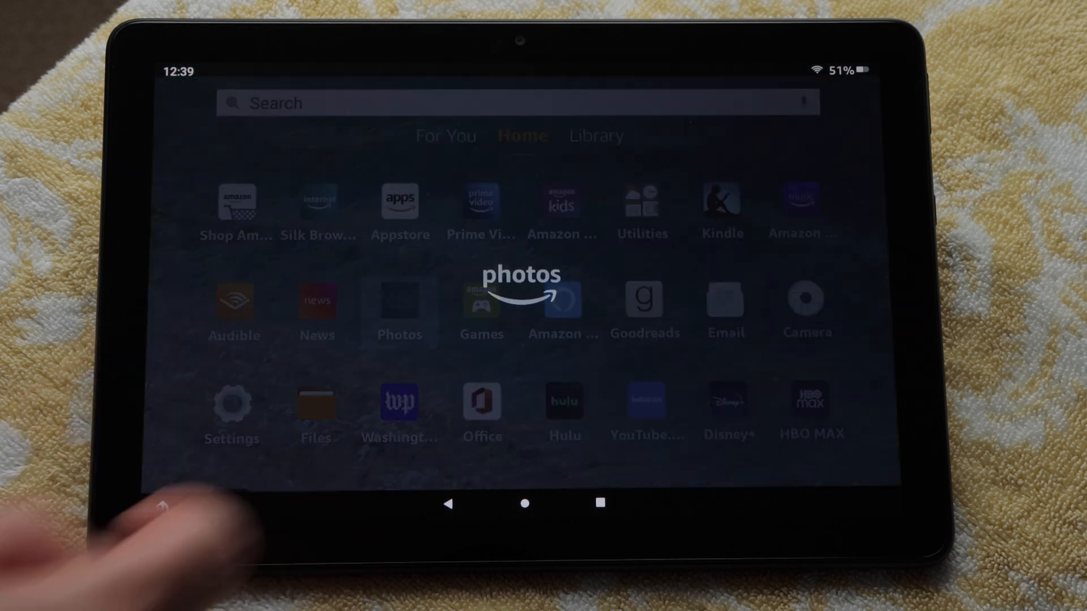
{"action": "left_click", "coordinate": [400, 302]}
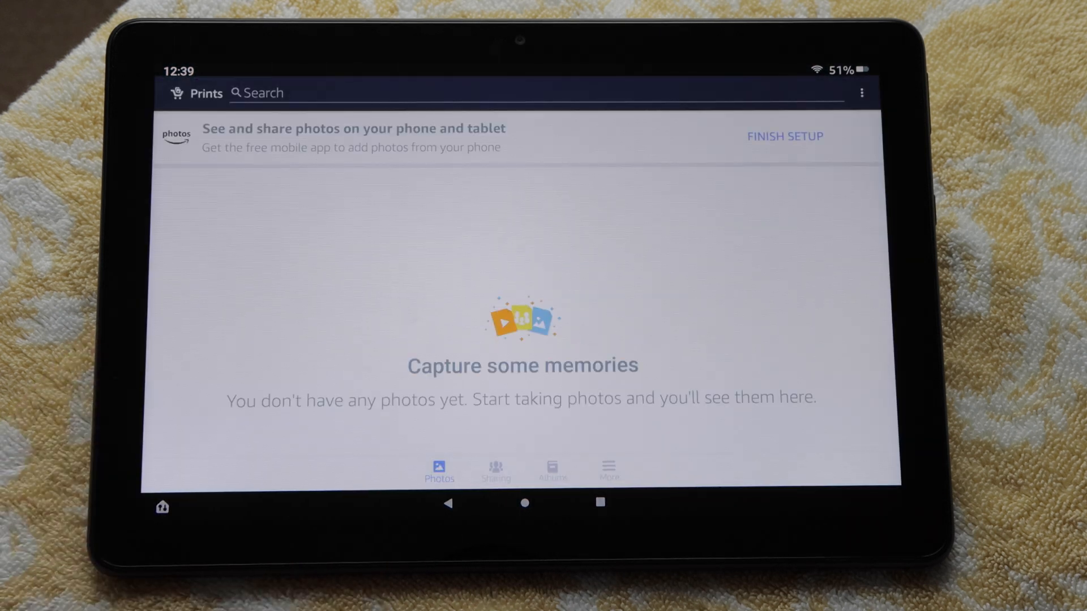
{"action": "left_click", "coordinate": [525, 503]}
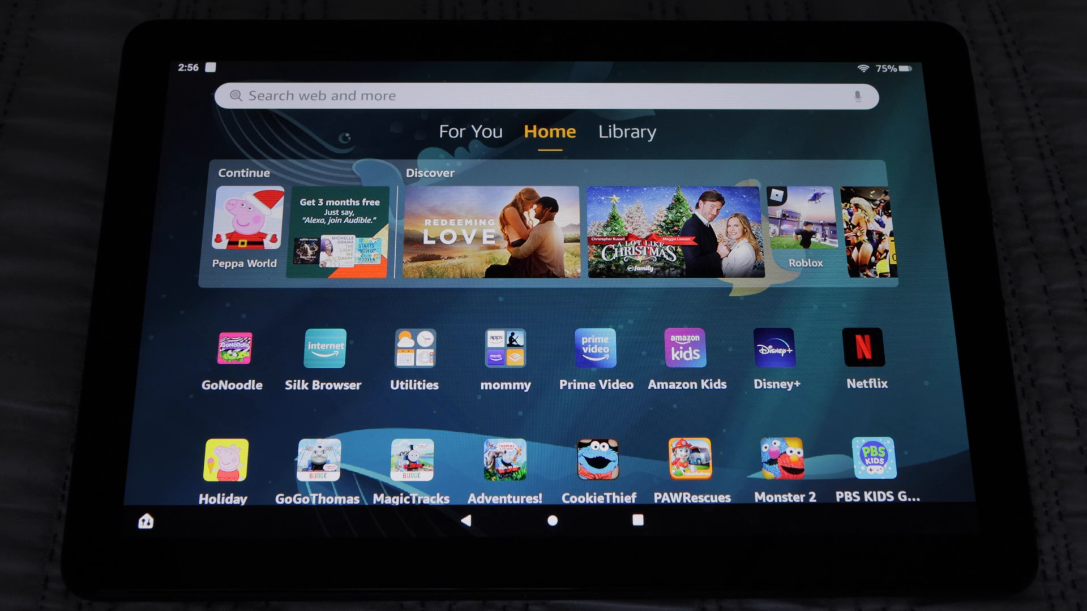
{"action": "left_click", "coordinate": [547, 95]}
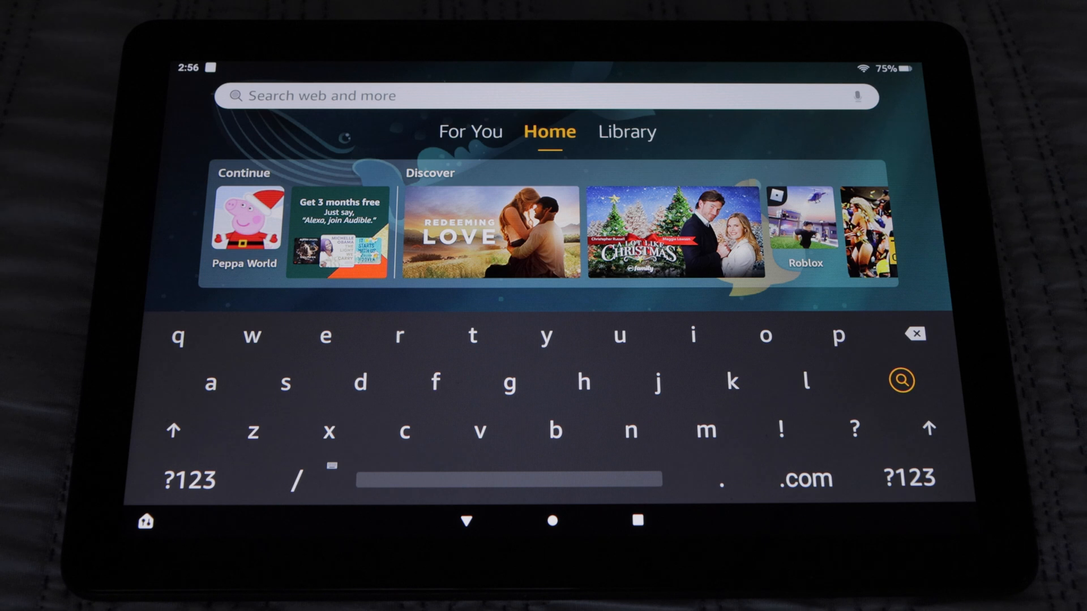
{"action": "left_click", "coordinate": [548, 95]}
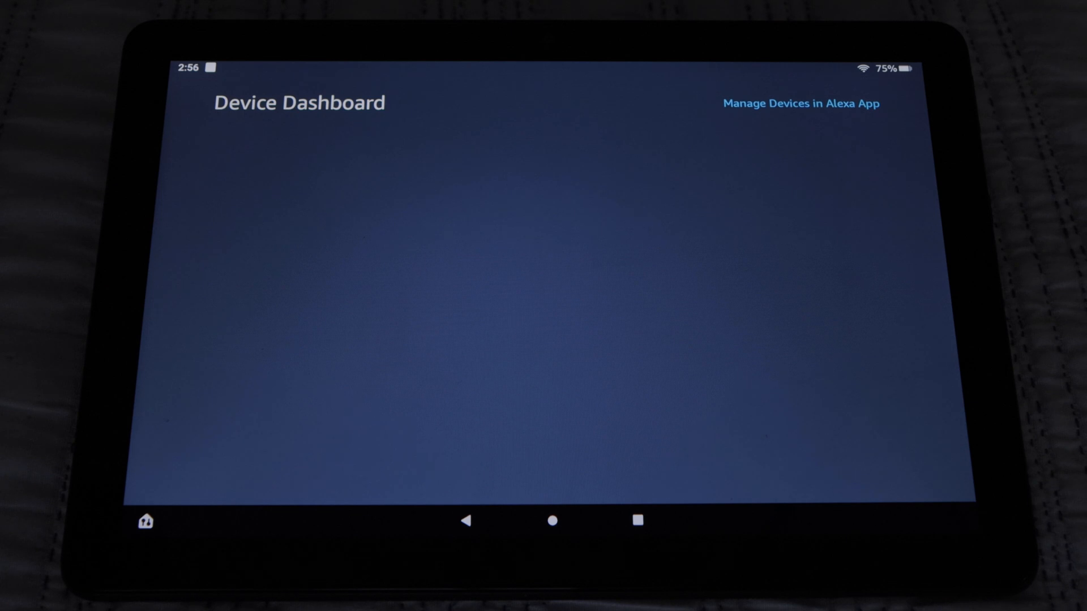
{"action": "left_click", "coordinate": [553, 521]}
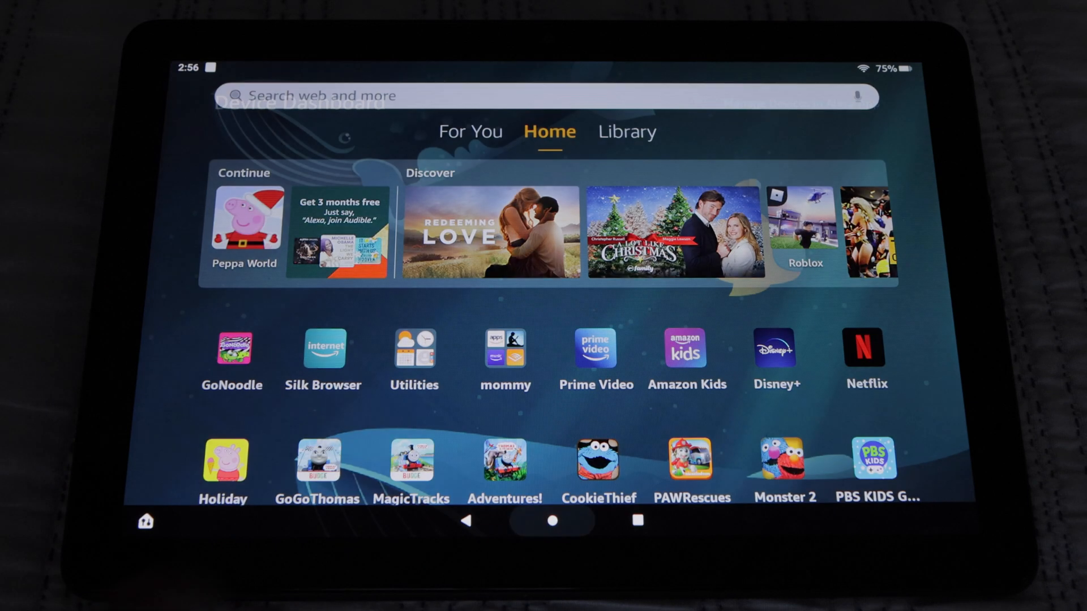